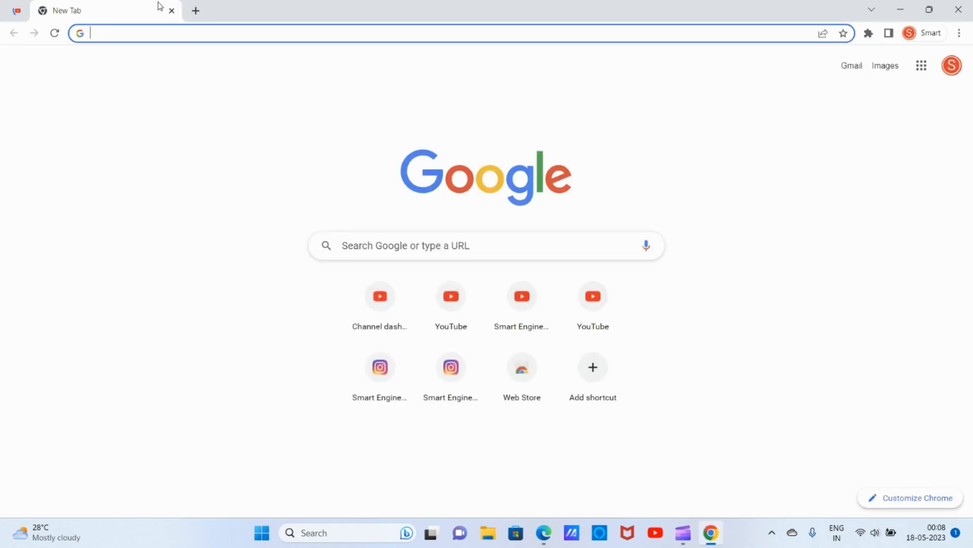
Search 'download jdk' and open Oracle's Java Downloads page, scrolling to the JDK files.
{"action": "type", "text": "download jdk"}
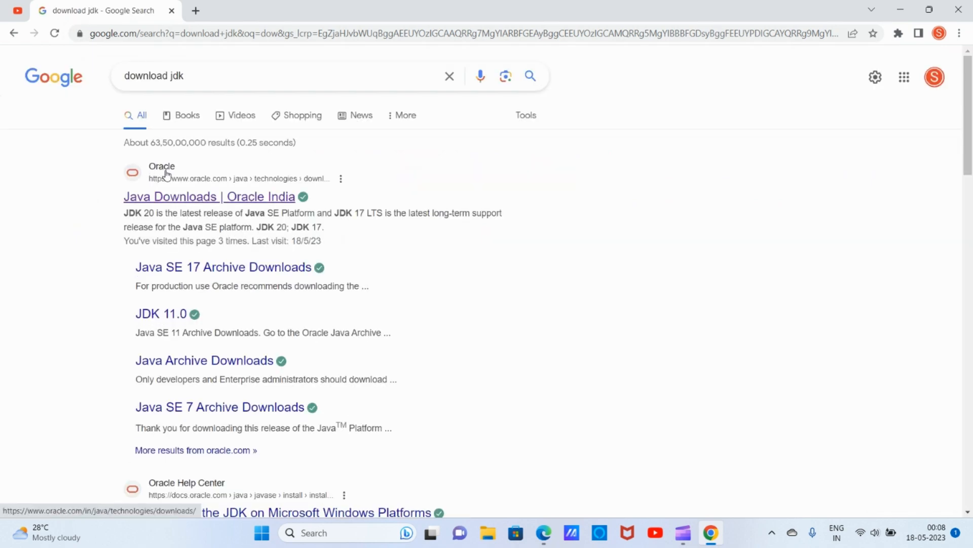
{"action": "left_click", "coordinate": [208, 196]}
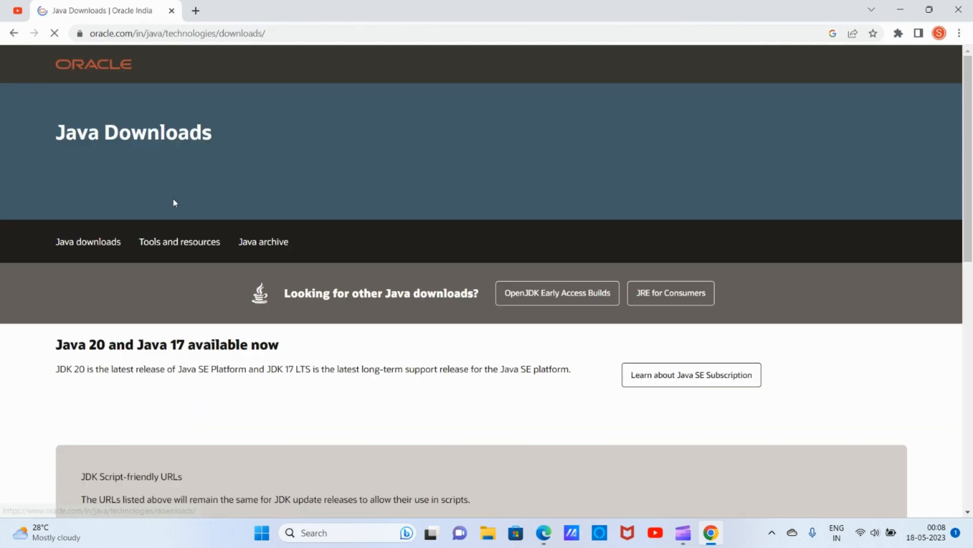
{"action": "scroll", "scroll_direction": "down", "scroll_amount": 3}
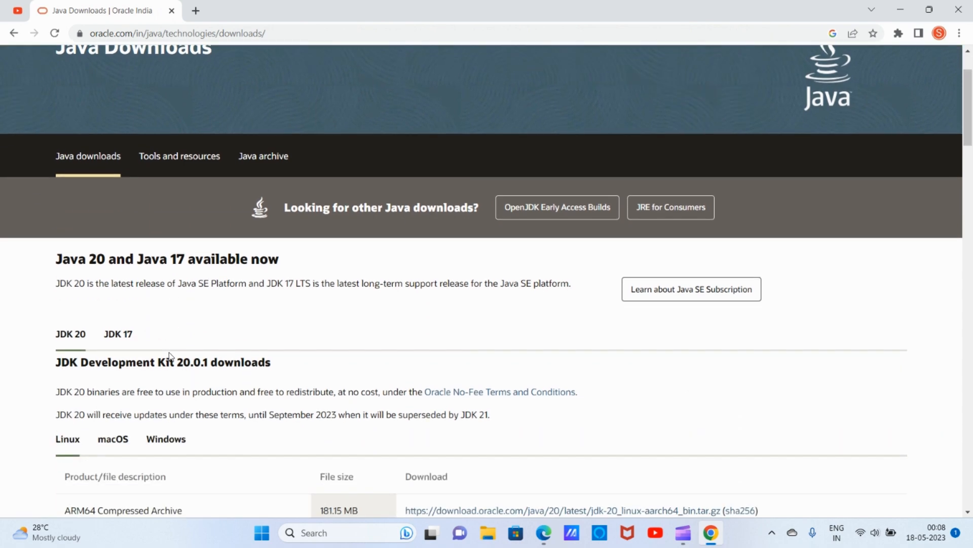
{"action": "scroll", "scroll_direction": "down", "scroll_amount": 3}
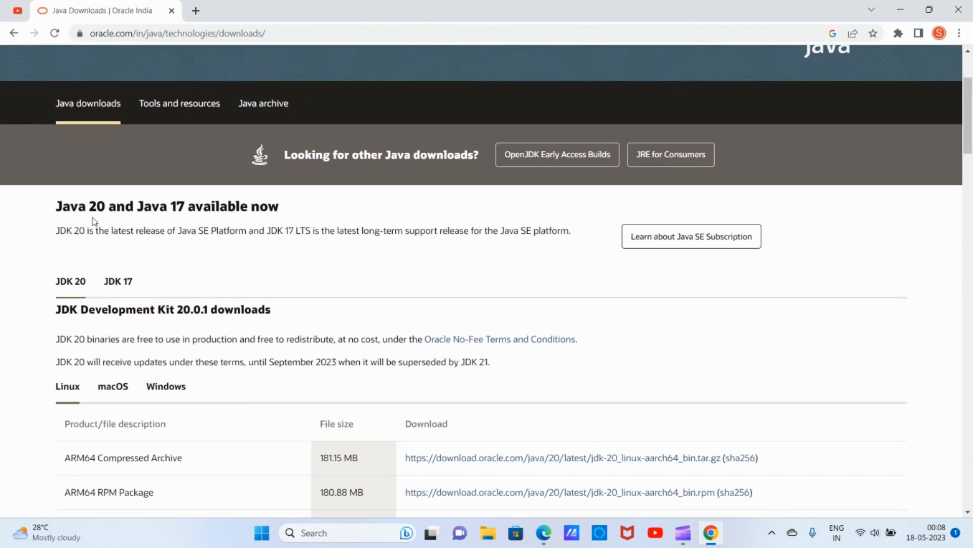
{"action": "mouse_move", "coordinate": [109, 248]}
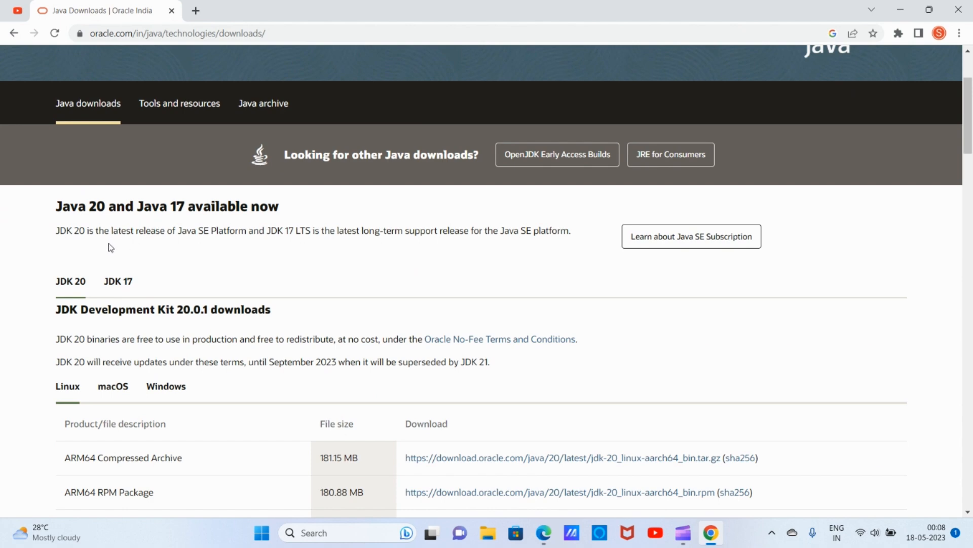
{"action": "mouse_move", "coordinate": [300, 237]}
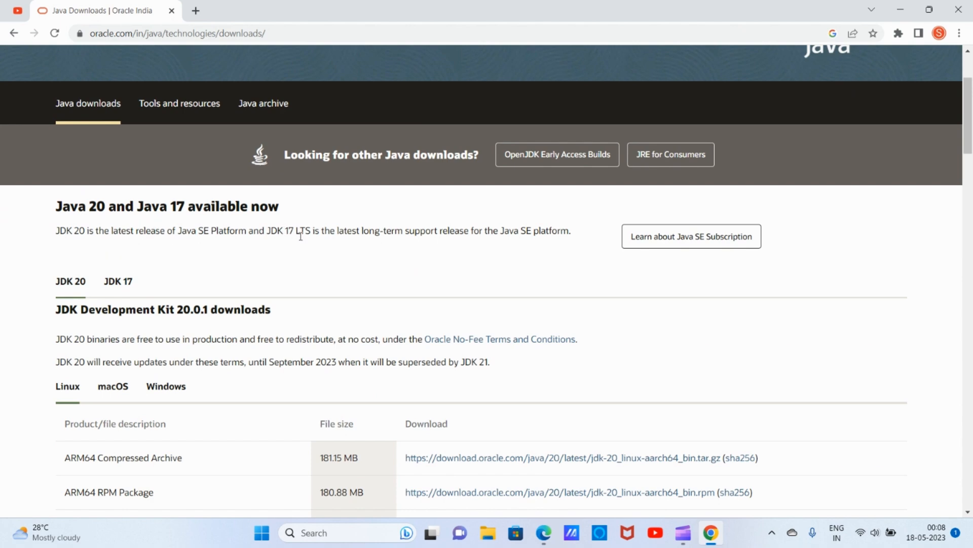
{"action": "scroll", "scroll_direction": "down", "scroll_amount": 3}
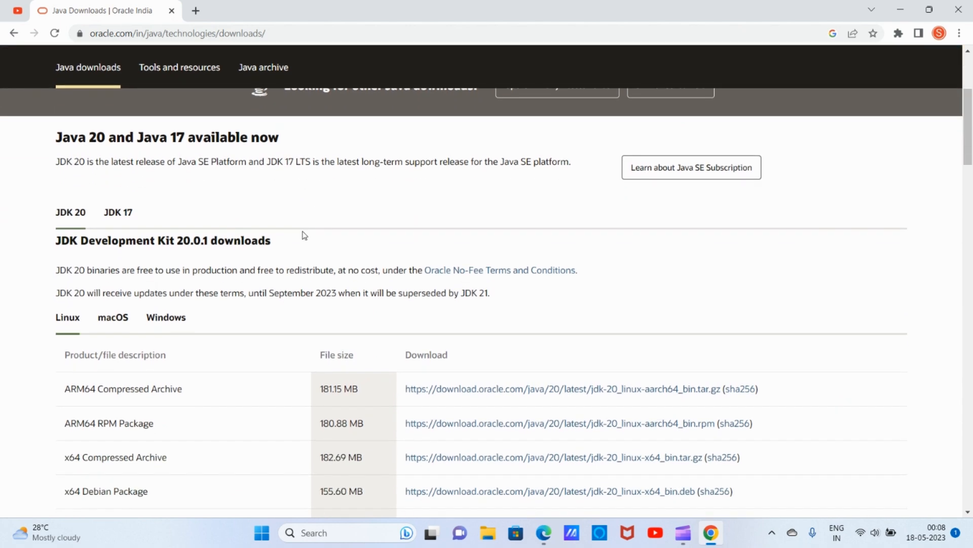
{"action": "mouse_move", "coordinate": [116, 214]}
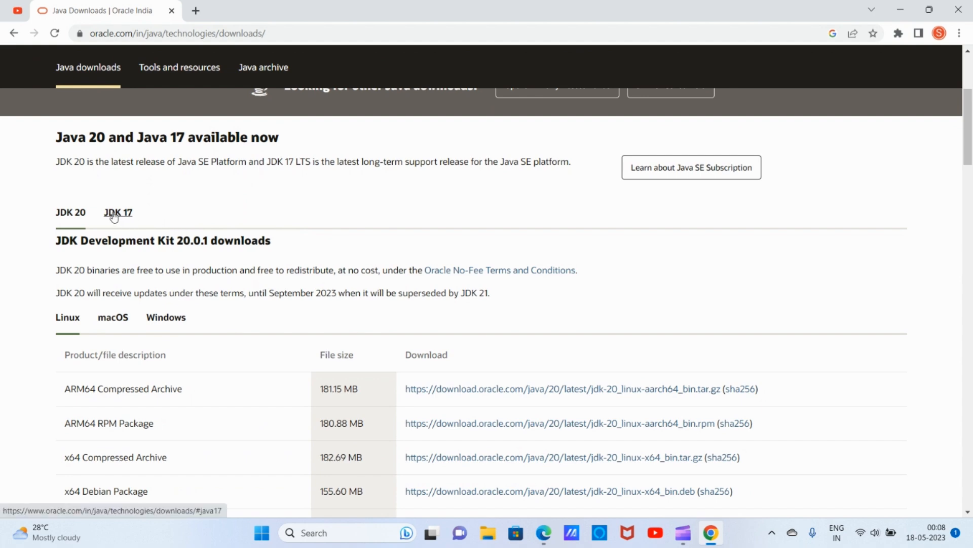
Switch the Oracle downloads to JDK 17 and show the Windows files.
{"action": "left_click", "coordinate": [117, 212]}
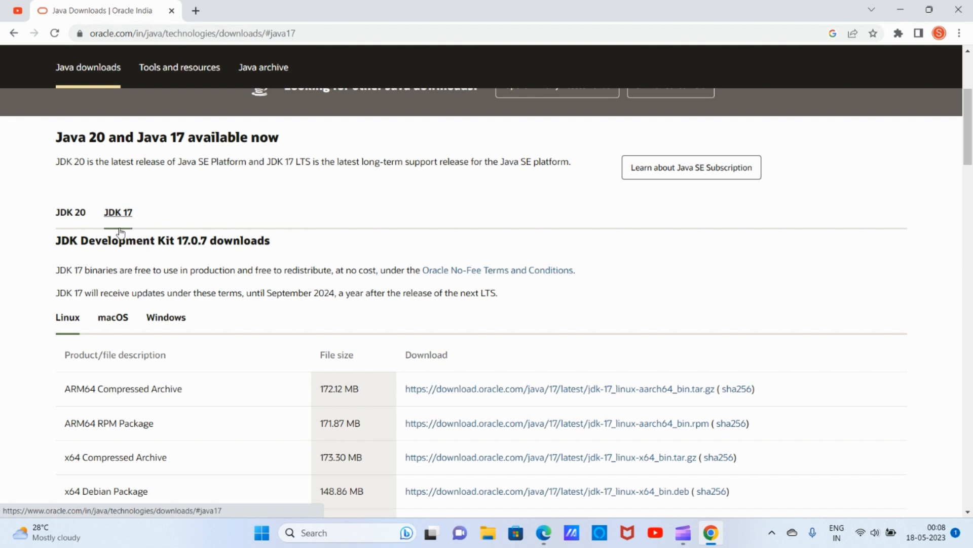
{"action": "scroll", "scroll_direction": "down", "scroll_amount": 3}
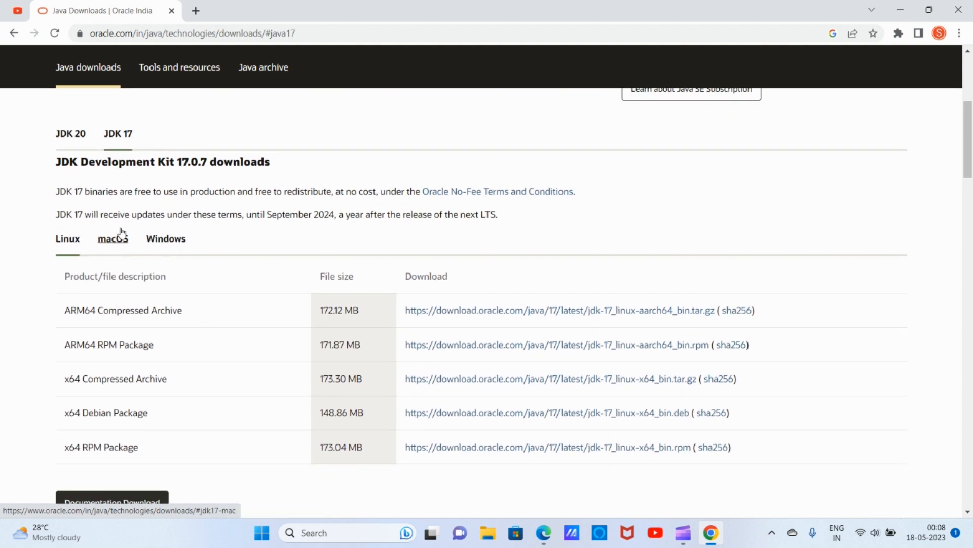
{"action": "mouse_move", "coordinate": [172, 244]}
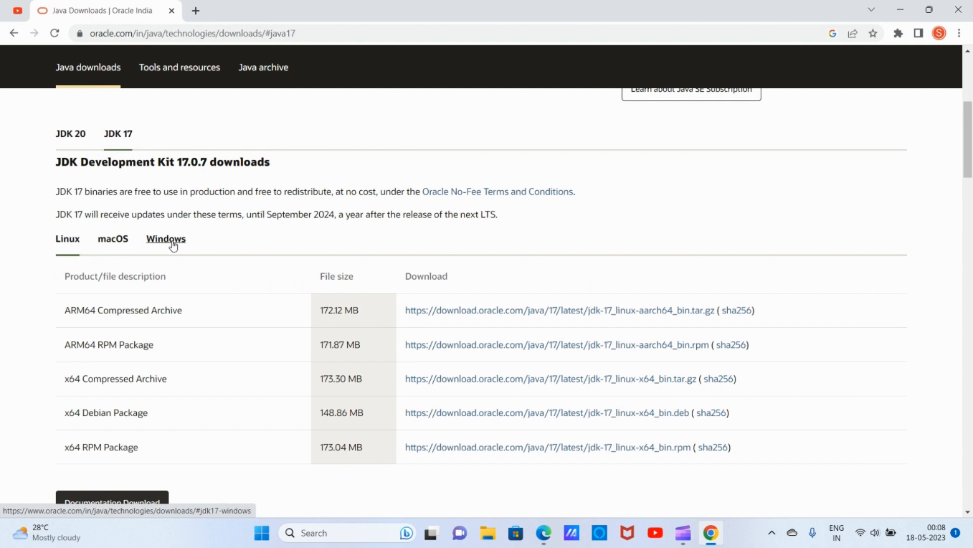
{"action": "left_click", "coordinate": [165, 239]}
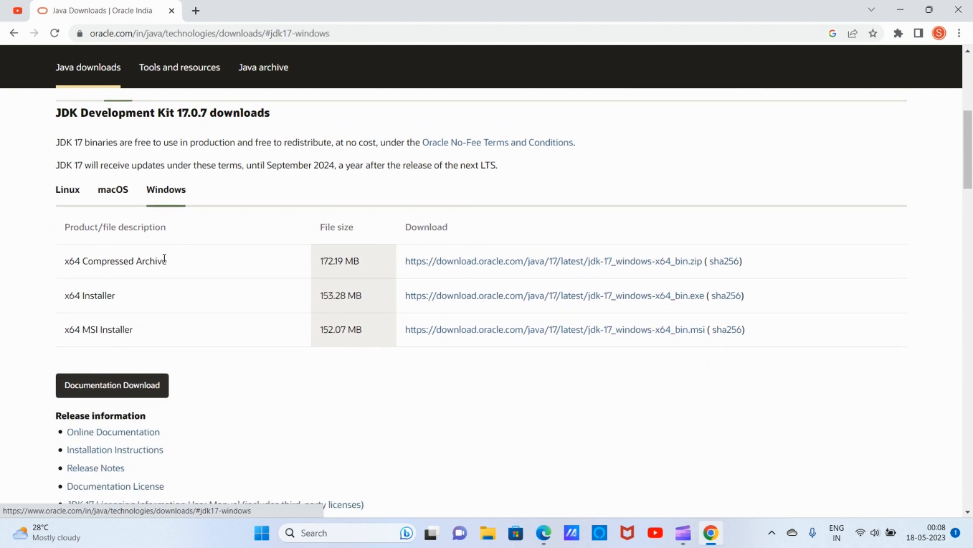
{"action": "mouse_move", "coordinate": [440, 299]}
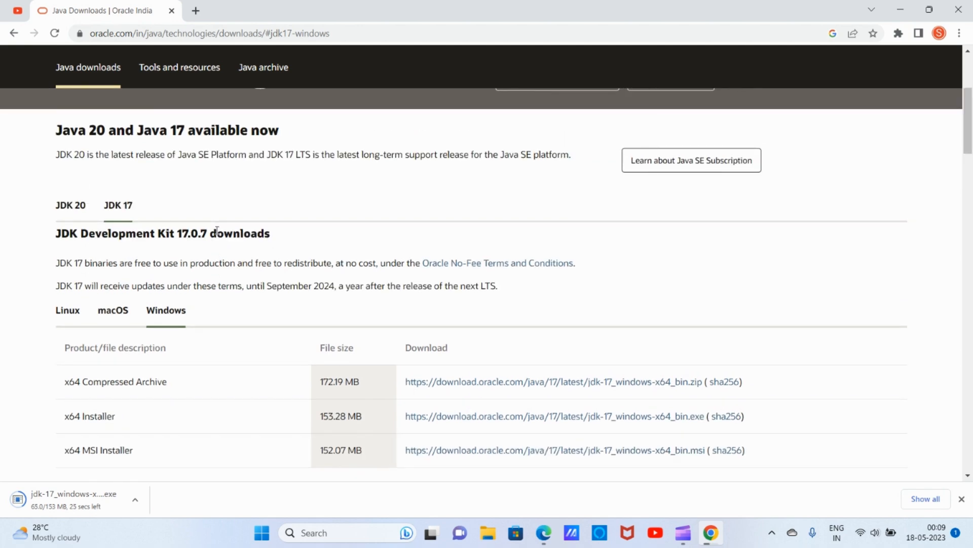
{"action": "mouse_move", "coordinate": [87, 141]}
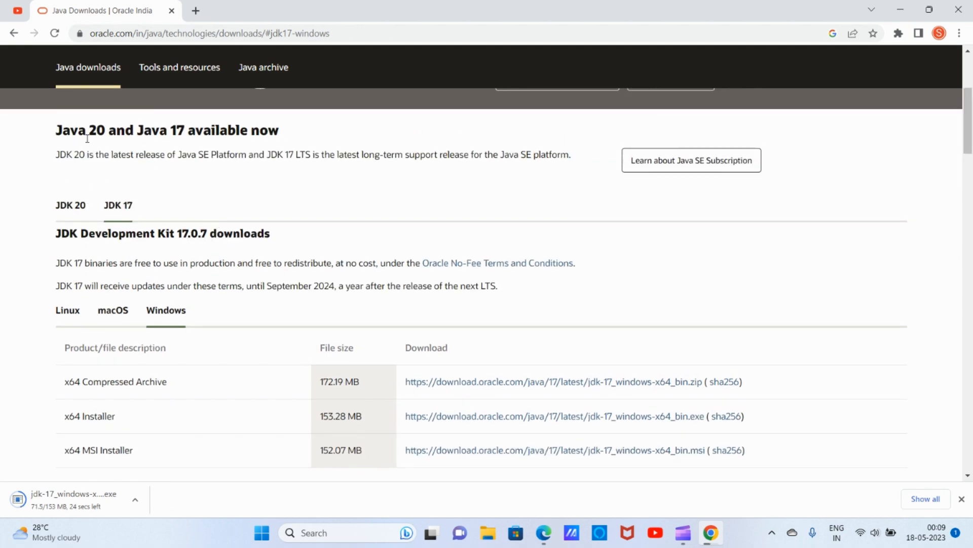
{"action": "mouse_move", "coordinate": [102, 143]}
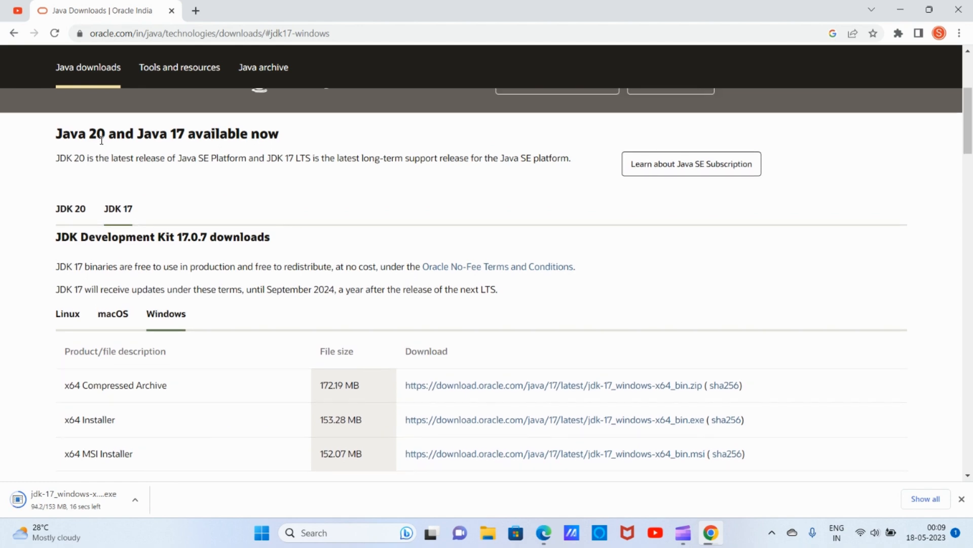
Let jdk-17_windows-x64_bin.exe finish downloading and bring up its download actions.
{"action": "scroll", "scroll_direction": "down", "scroll_amount": 3}
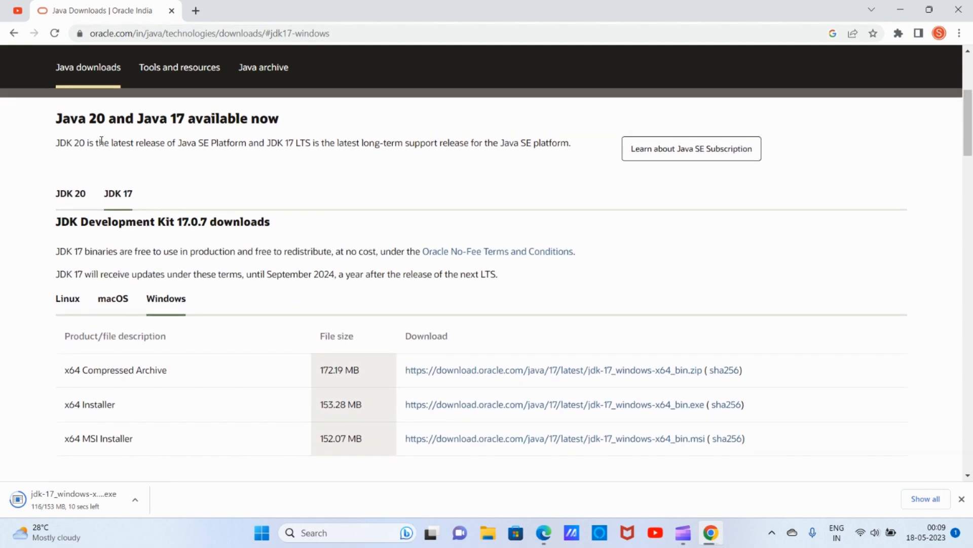
{"action": "scroll", "scroll_direction": "down", "scroll_amount": 3}
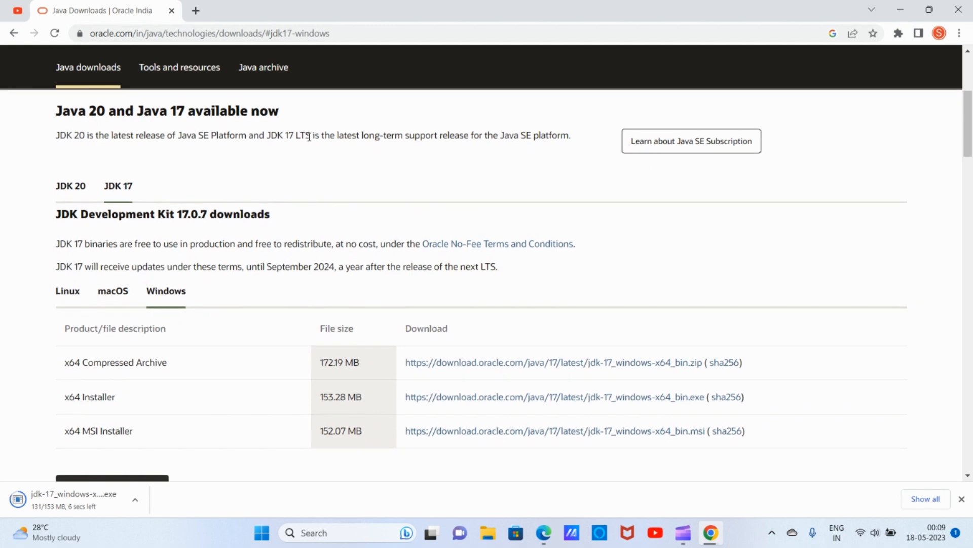
{"action": "scroll", "scroll_direction": "down", "scroll_amount": 3}
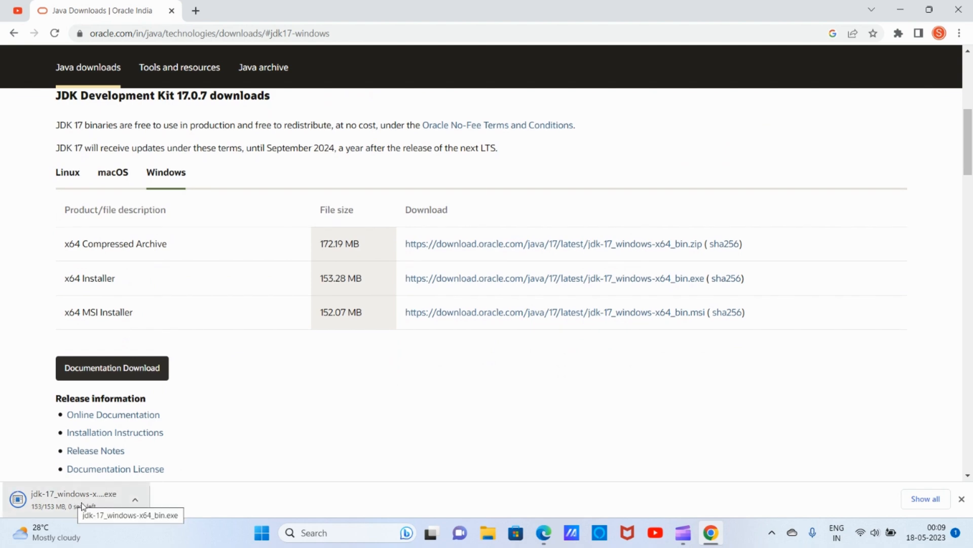
{"action": "left_click", "coordinate": [135, 499]}
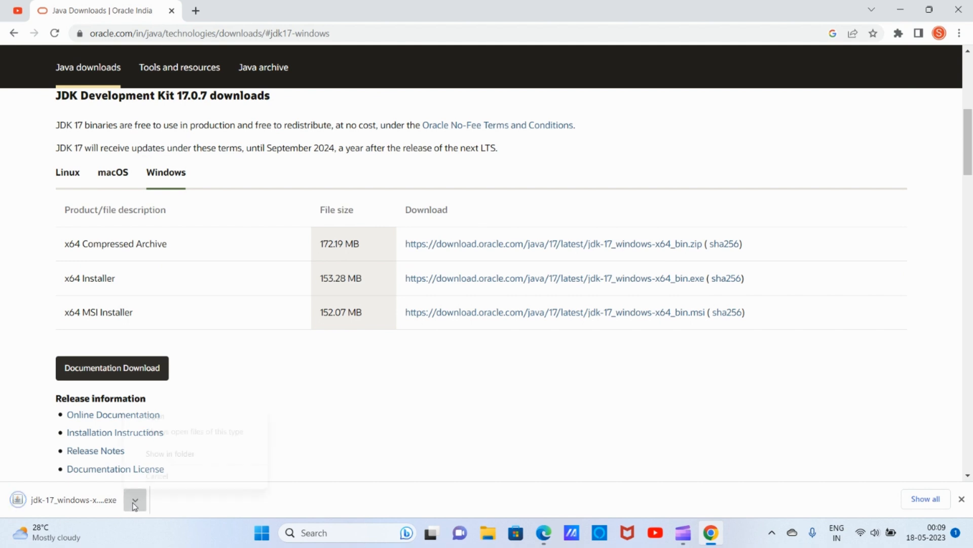
Show jdk-17_windows-x64_bin in the Downloads folder and launch the installer.
{"action": "left_click", "coordinate": [170, 453]}
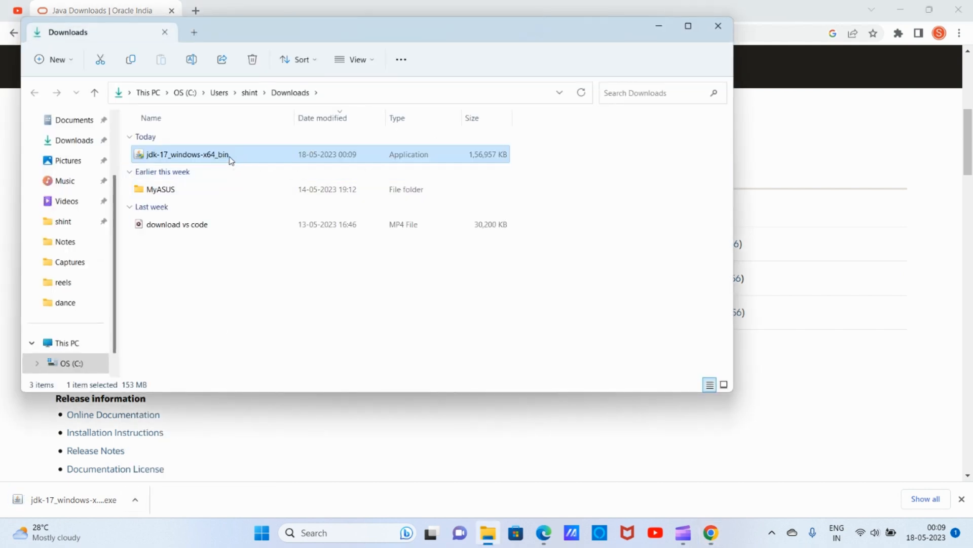
{"action": "double_click", "coordinate": [184, 154]}
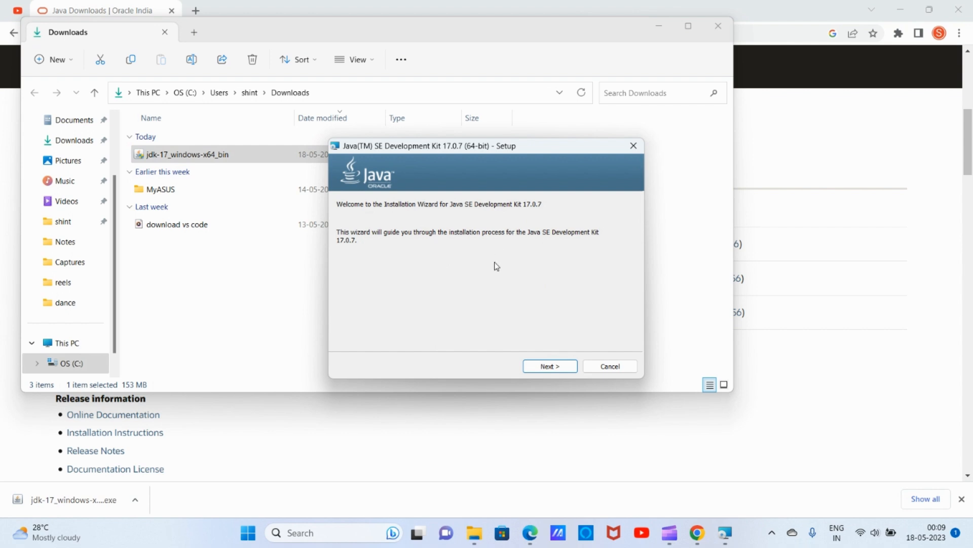
Install JDK 17.0.7 into C:\Program Files\Java\jdk-17\ with default settings.
{"action": "left_click", "coordinate": [550, 365]}
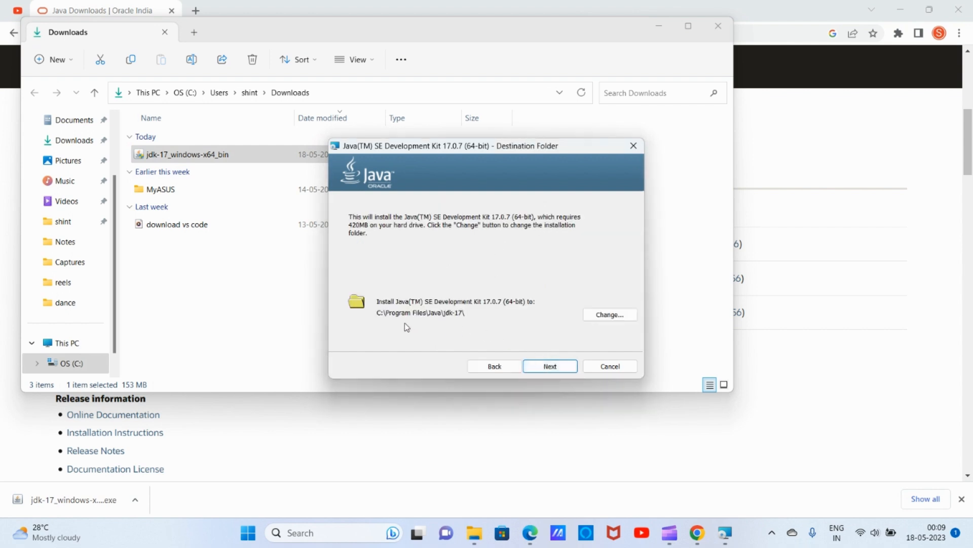
{"action": "mouse_move", "coordinate": [470, 321]}
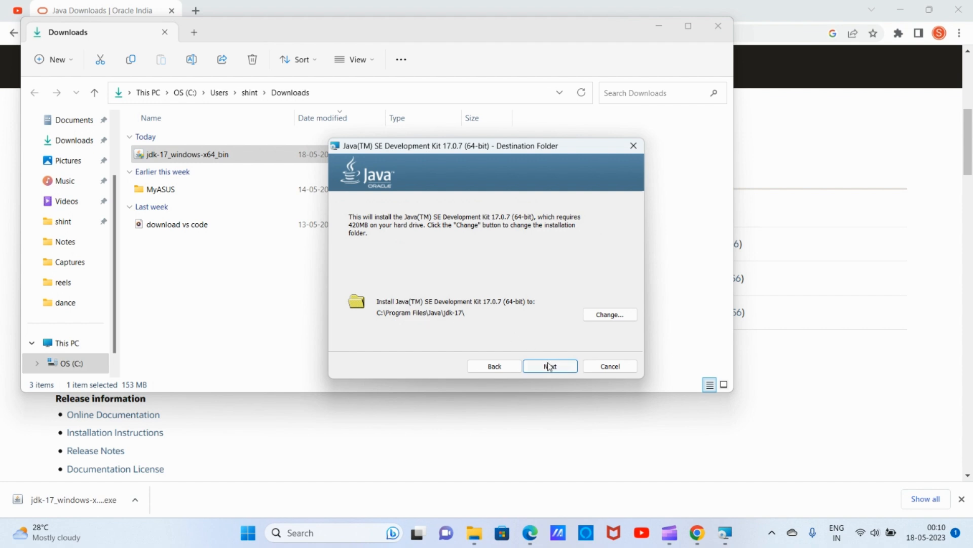
{"action": "left_click", "coordinate": [550, 366]}
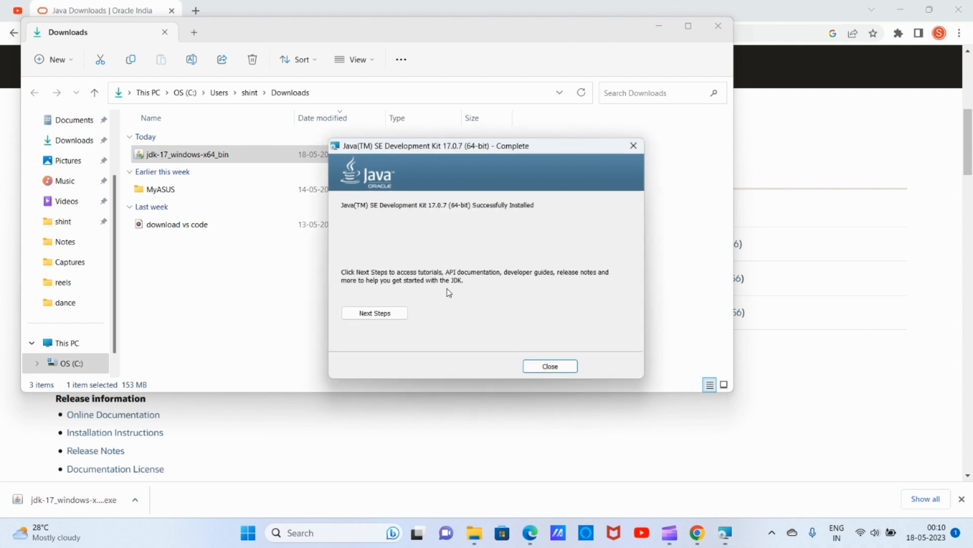
{"action": "mouse_move", "coordinate": [524, 216]}
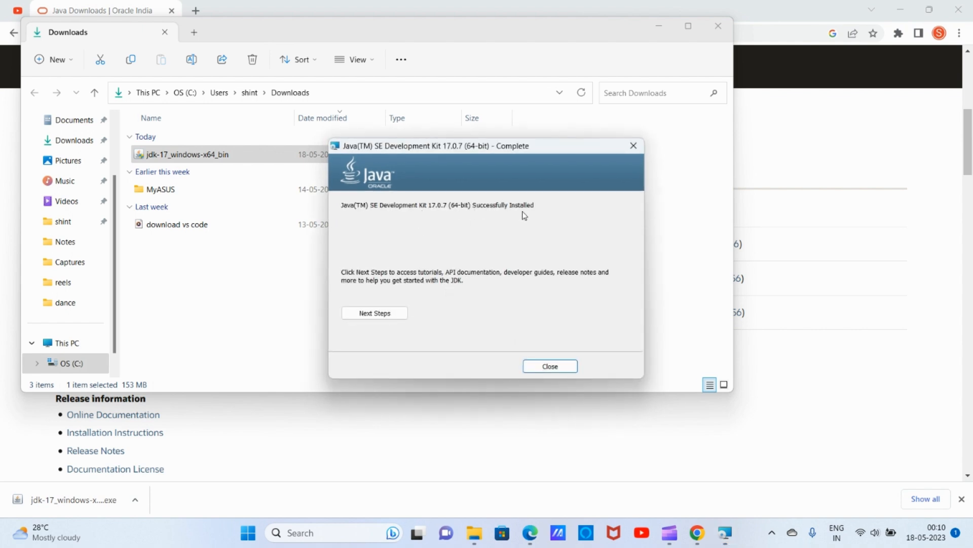
{"action": "mouse_move", "coordinate": [550, 275]}
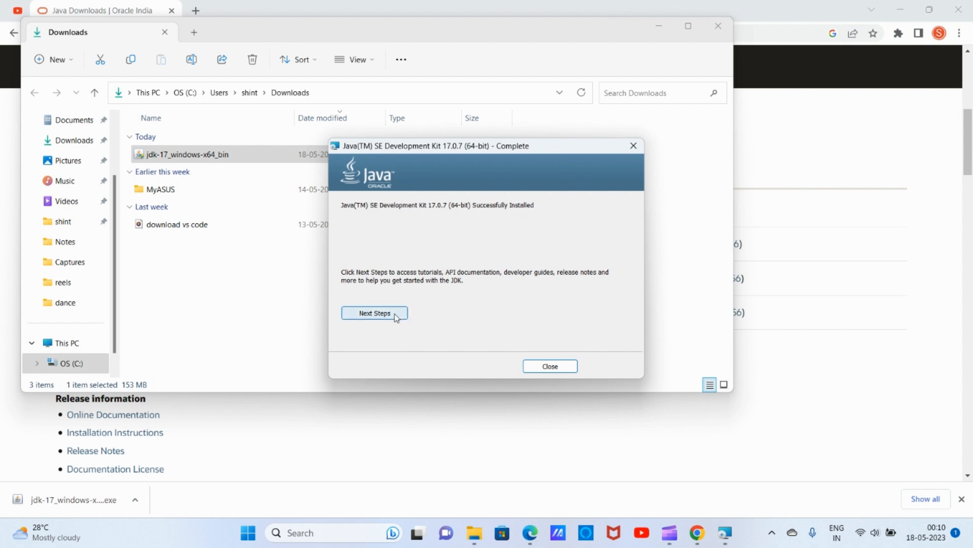
{"action": "left_click", "coordinate": [375, 313]}
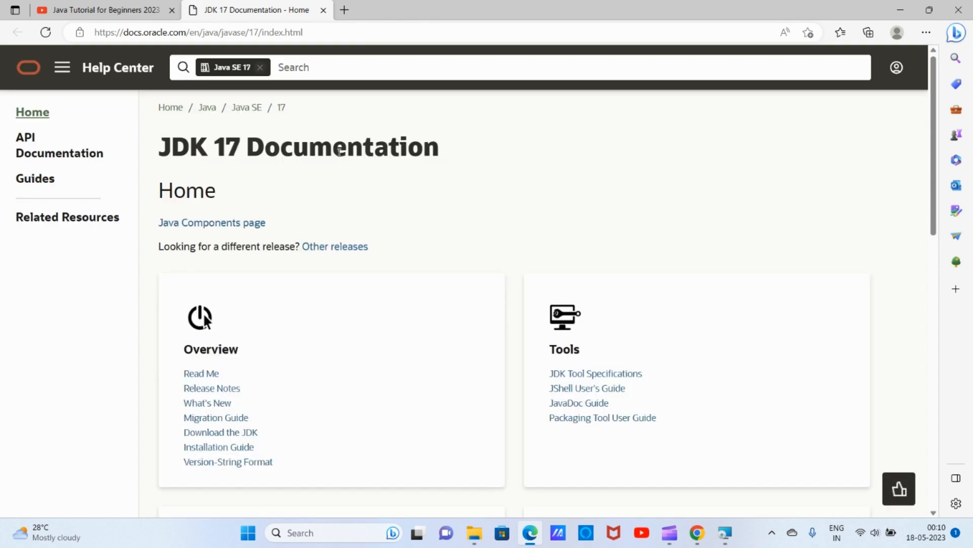
{"action": "mouse_move", "coordinate": [60, 150]}
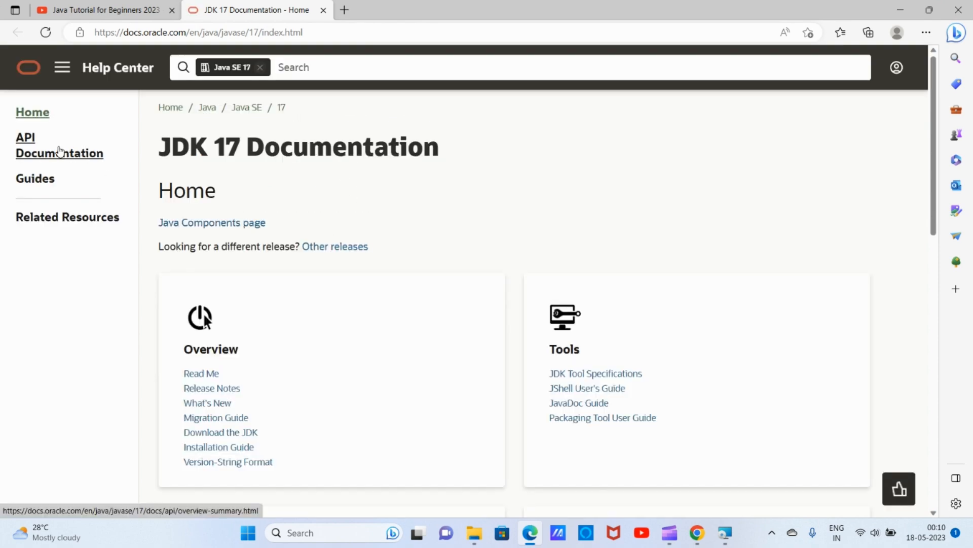
{"action": "left_click", "coordinate": [59, 146]}
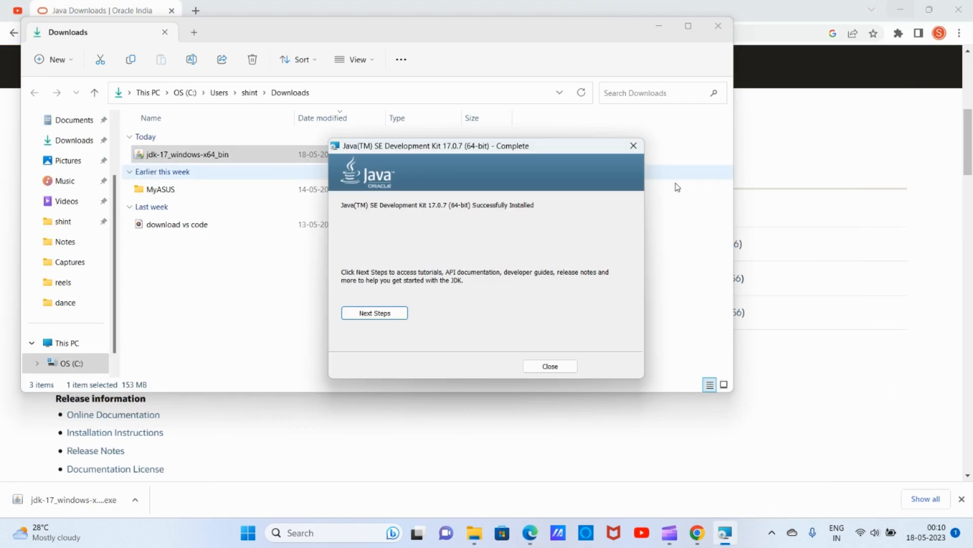
{"action": "mouse_move", "coordinate": [463, 285]}
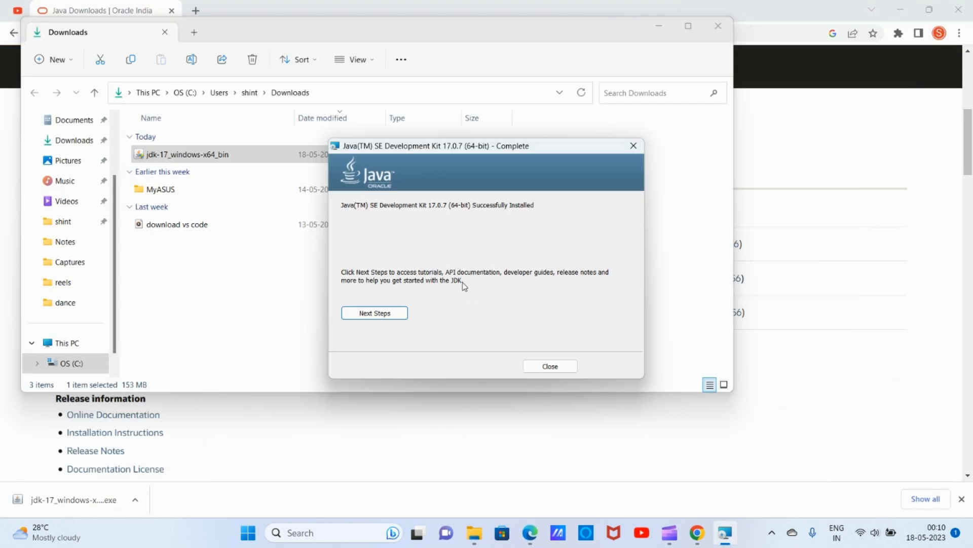
{"action": "mouse_move", "coordinate": [502, 361]}
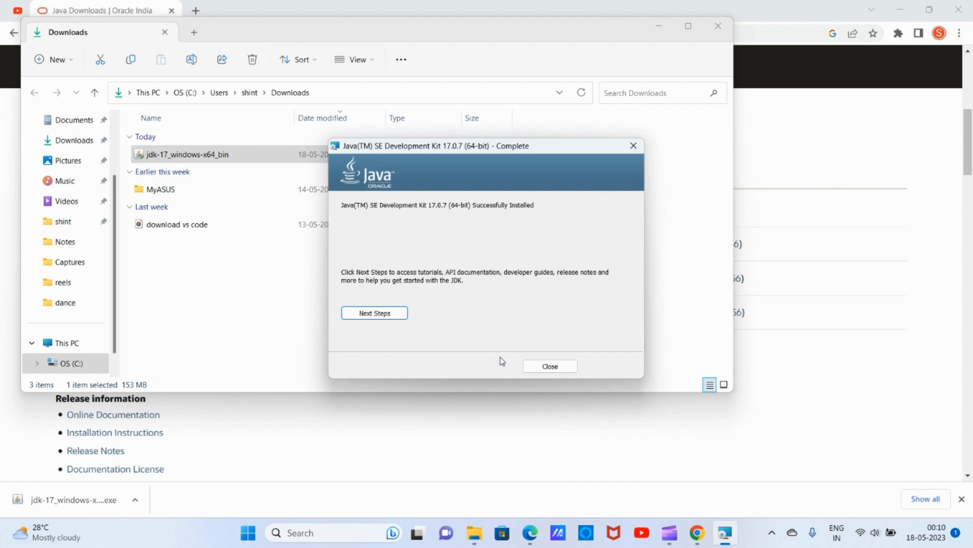
{"action": "left_click", "coordinate": [550, 366]}
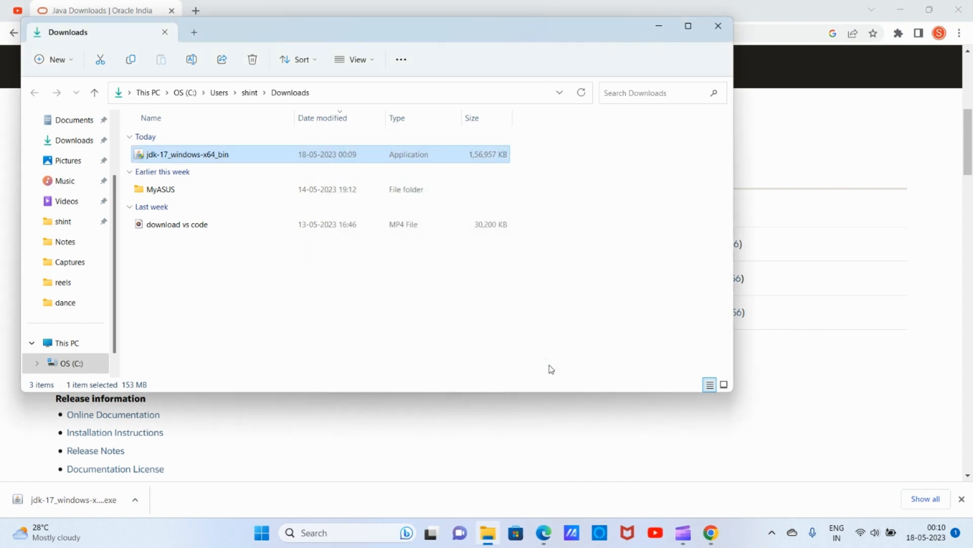
{"action": "mouse_move", "coordinate": [441, 309]}
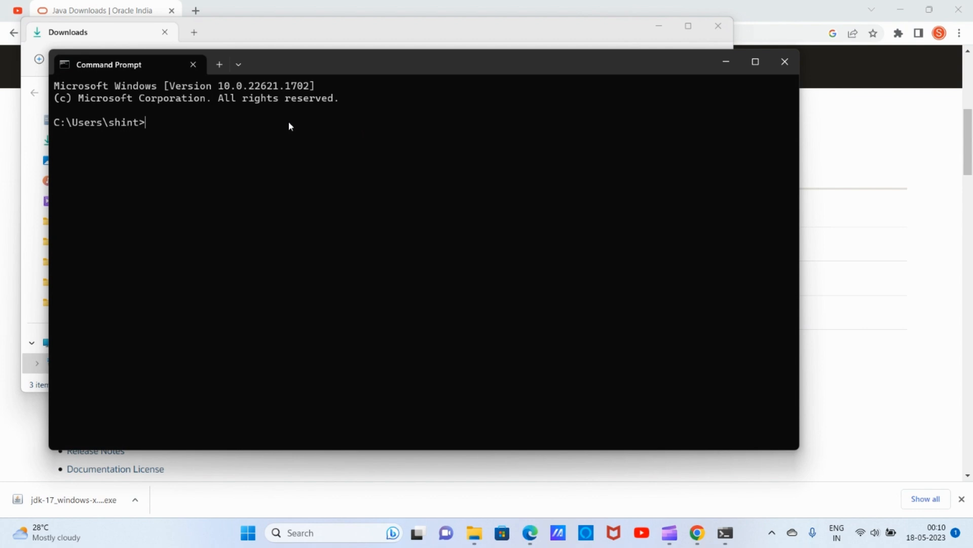
Run 'java --version' in Command Prompt.
{"action": "type", "text": "java"}
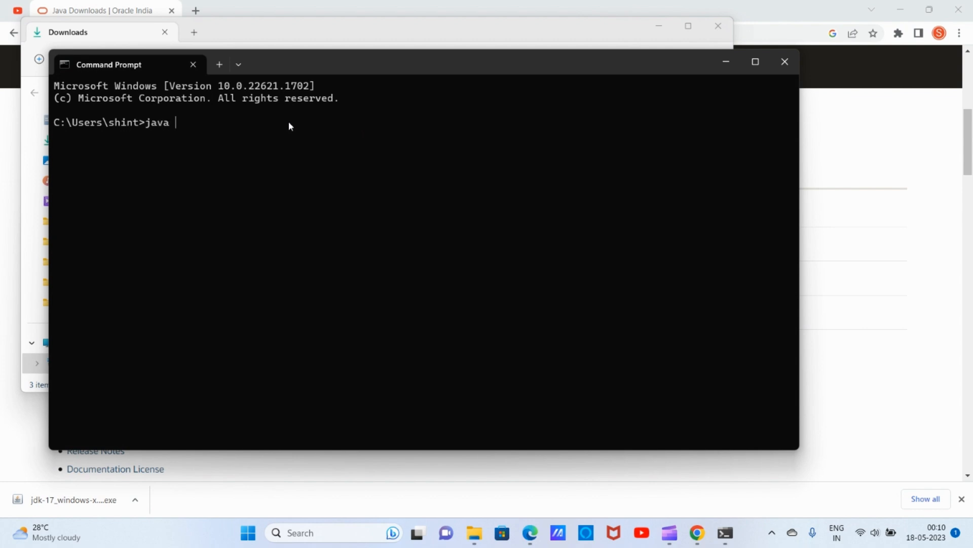
{"action": "type", "text": "--version"}
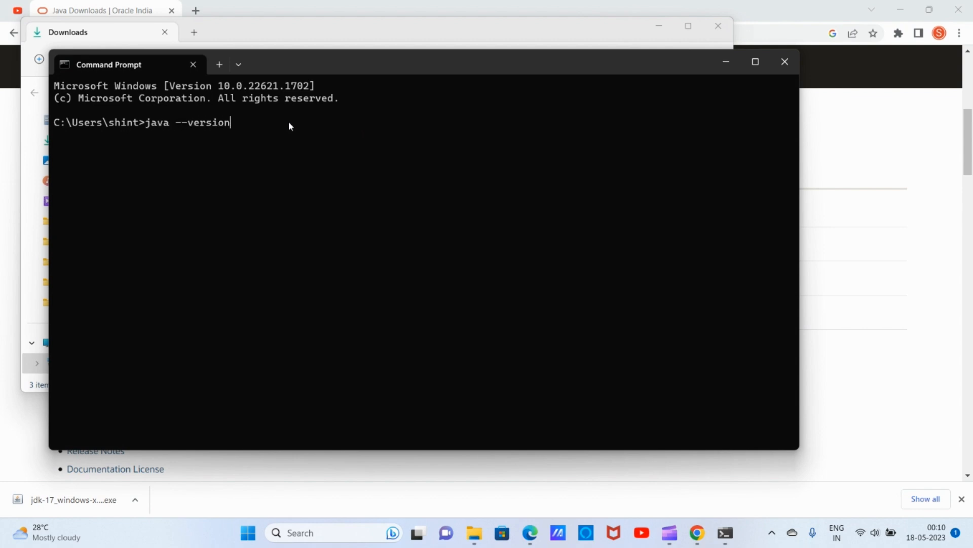
{"action": "key", "text": "Enter"}
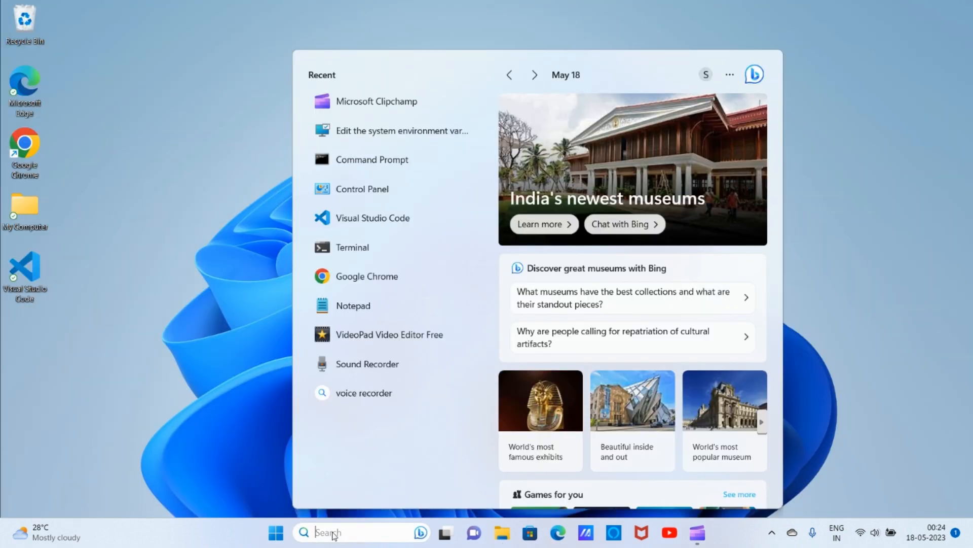
Search 'env' to find 'Edit the system environment variables'.
{"action": "type", "text": "env"}
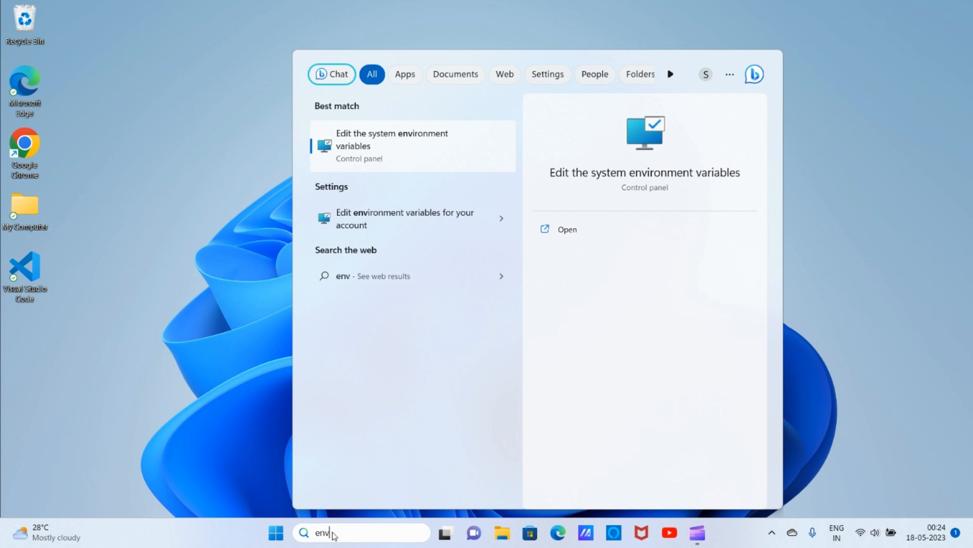
{"action": "mouse_move", "coordinate": [407, 147]}
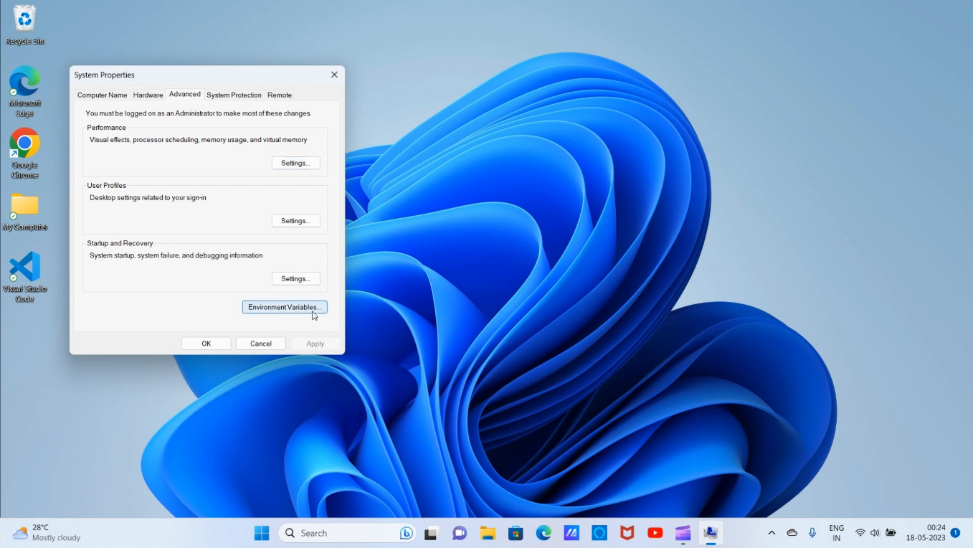
Open the Environment Variables window and scroll through the System variables list.
{"action": "left_click", "coordinate": [285, 306]}
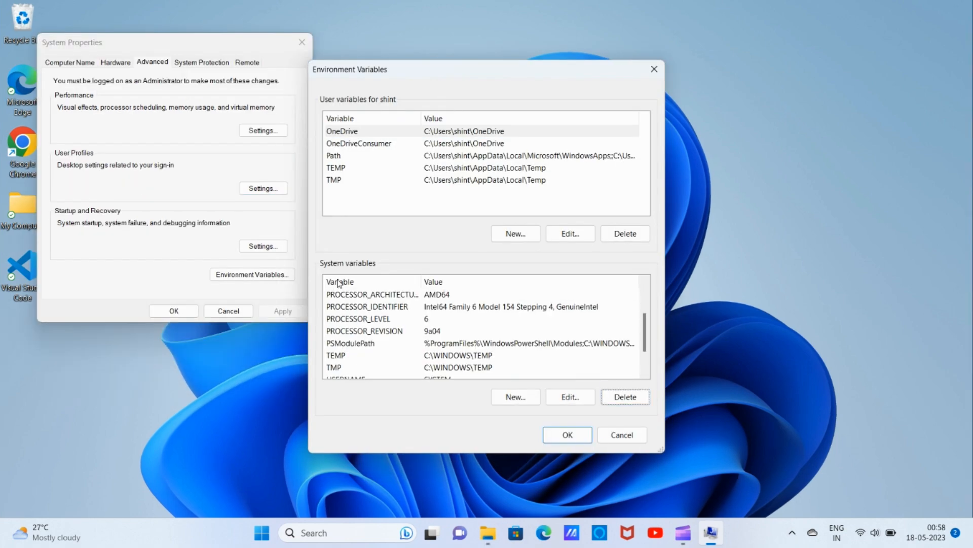
{"action": "scroll", "scroll_direction": "down", "scroll_amount": 3}
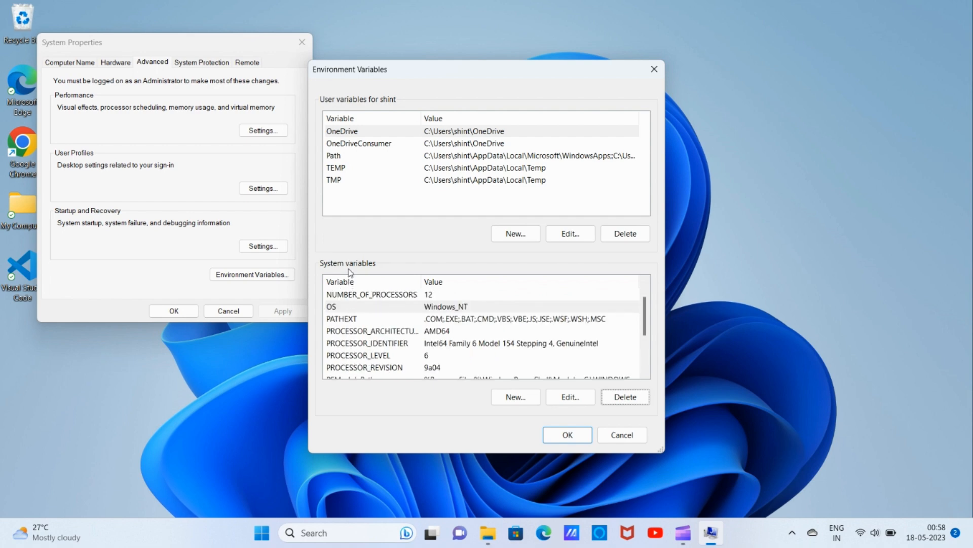
{"action": "mouse_move", "coordinate": [369, 272]}
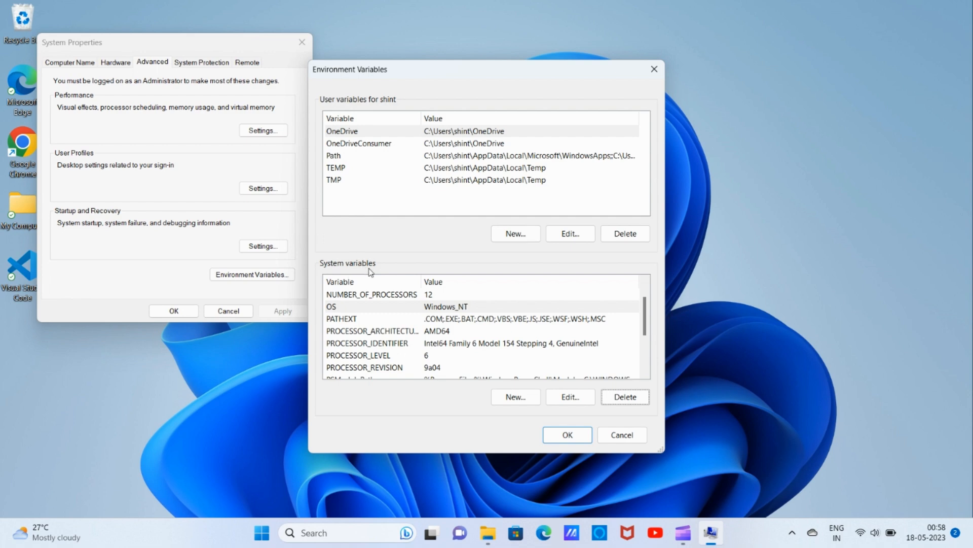
{"action": "mouse_move", "coordinate": [364, 337]}
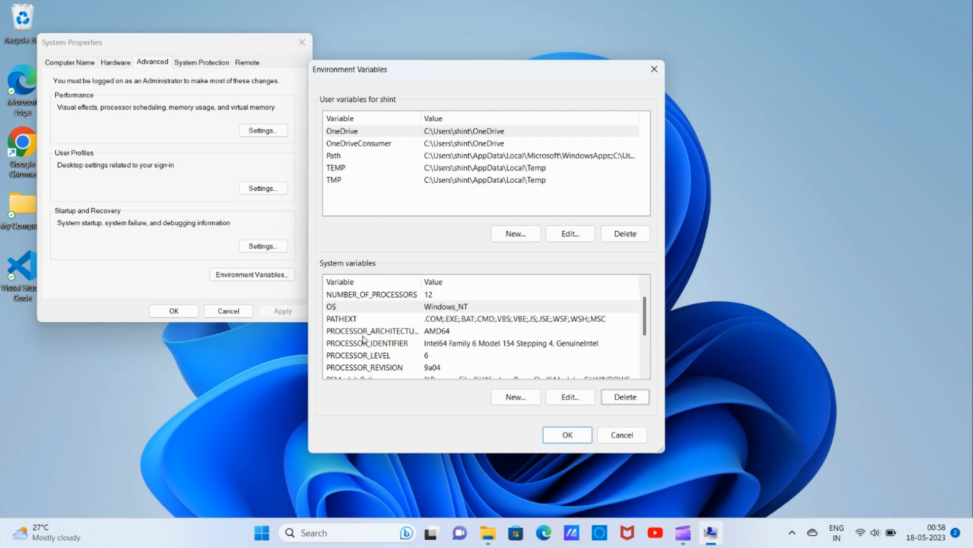
{"action": "scroll", "scroll_direction": "down", "scroll_amount": 3}
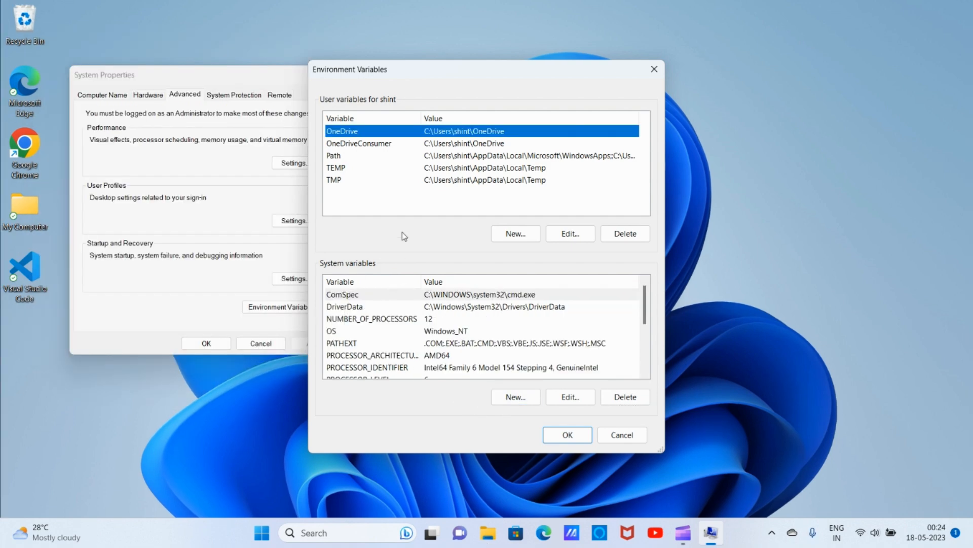
{"action": "mouse_move", "coordinate": [380, 97]}
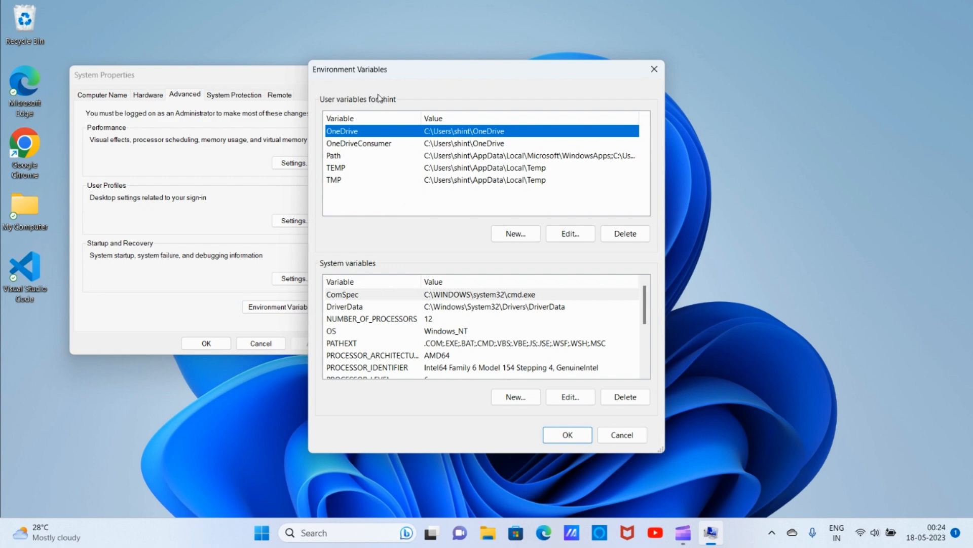
{"action": "mouse_move", "coordinate": [380, 284]}
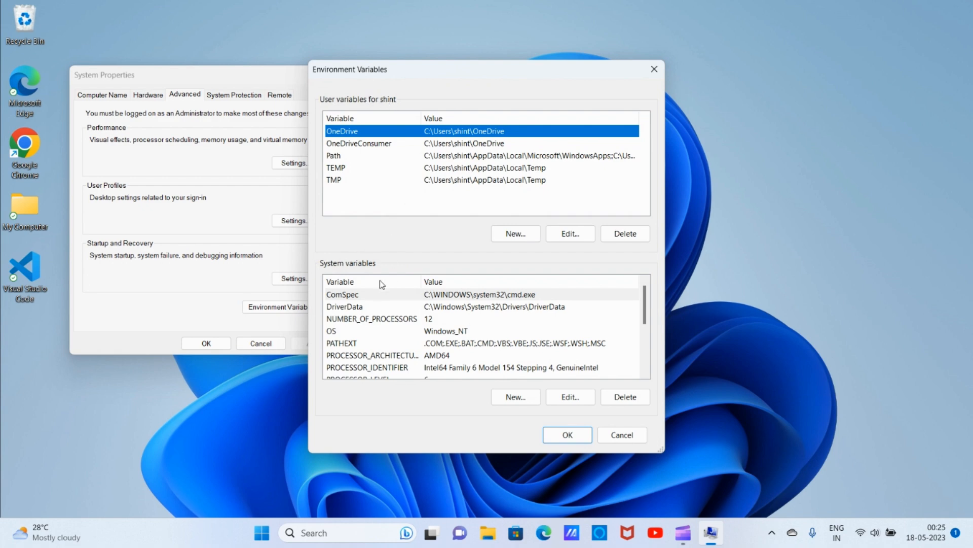
{"action": "mouse_move", "coordinate": [373, 281]}
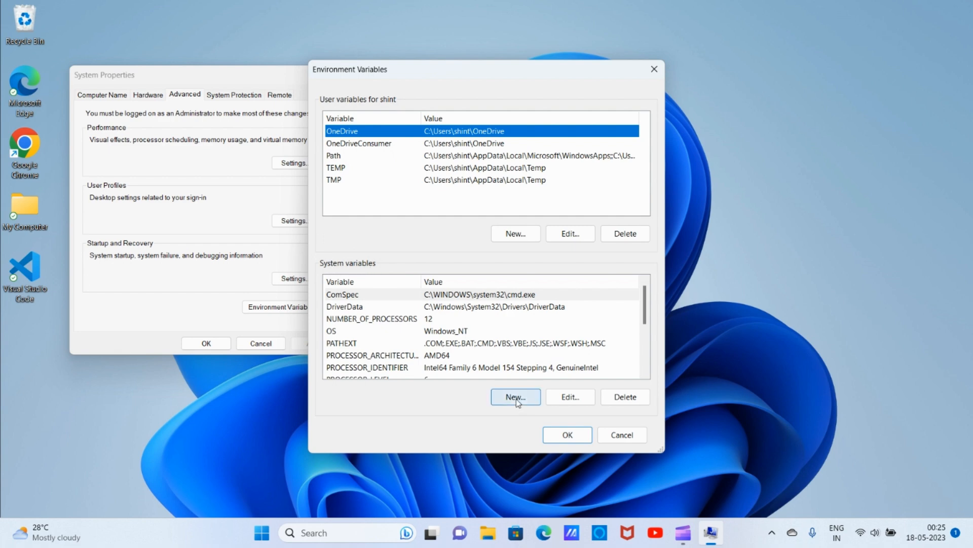
Create a new system variable and name it 'Path'.
{"action": "left_click", "coordinate": [515, 397]}
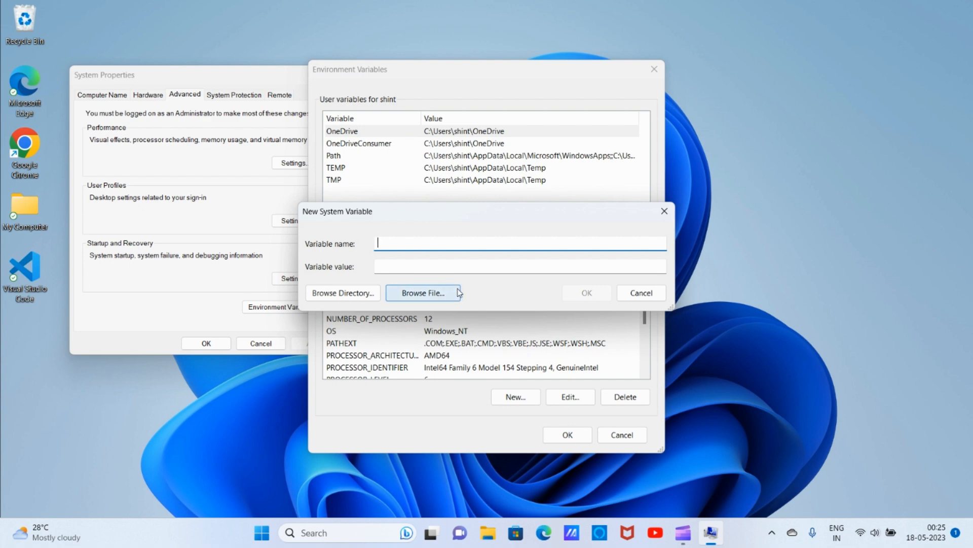
{"action": "type", "text": "P"}
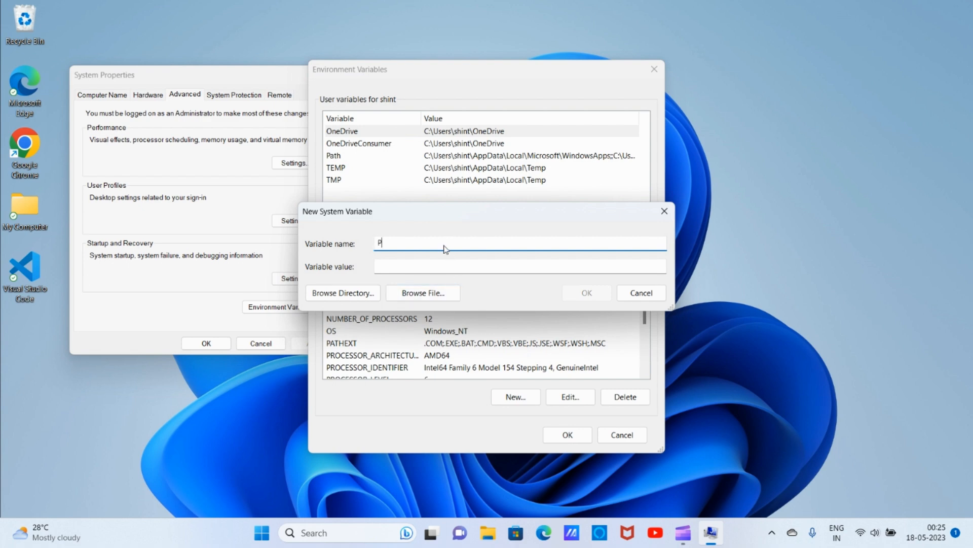
{"action": "type", "text": "ath"}
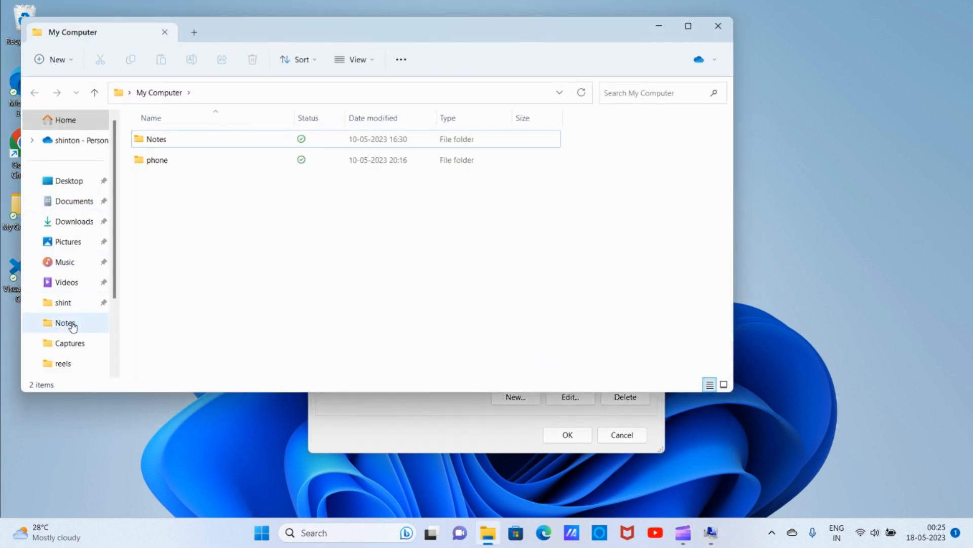
Browse File Explorer to C:\Program Files\Java\jdk-17\bin.
{"action": "scroll", "scroll_direction": "down", "scroll_amount": 3}
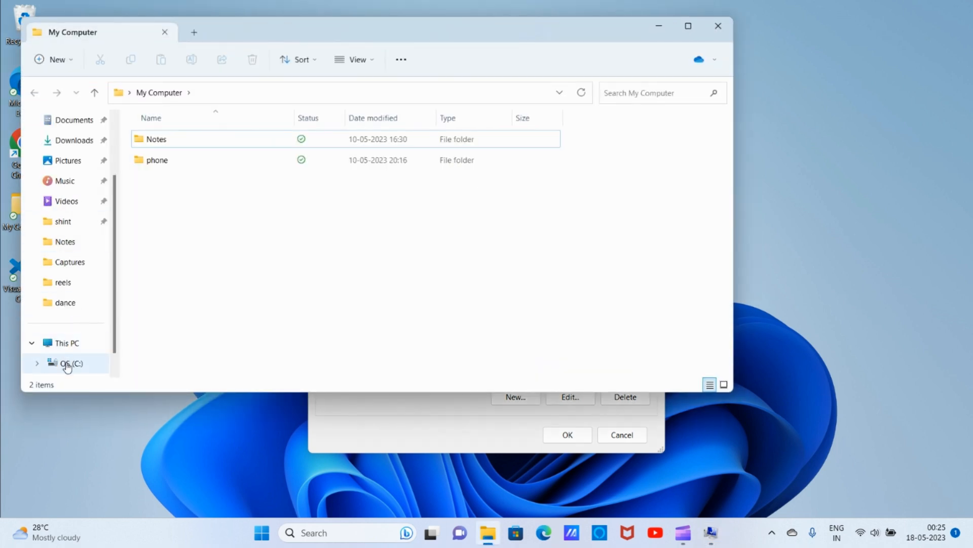
{"action": "left_click", "coordinate": [69, 363]}
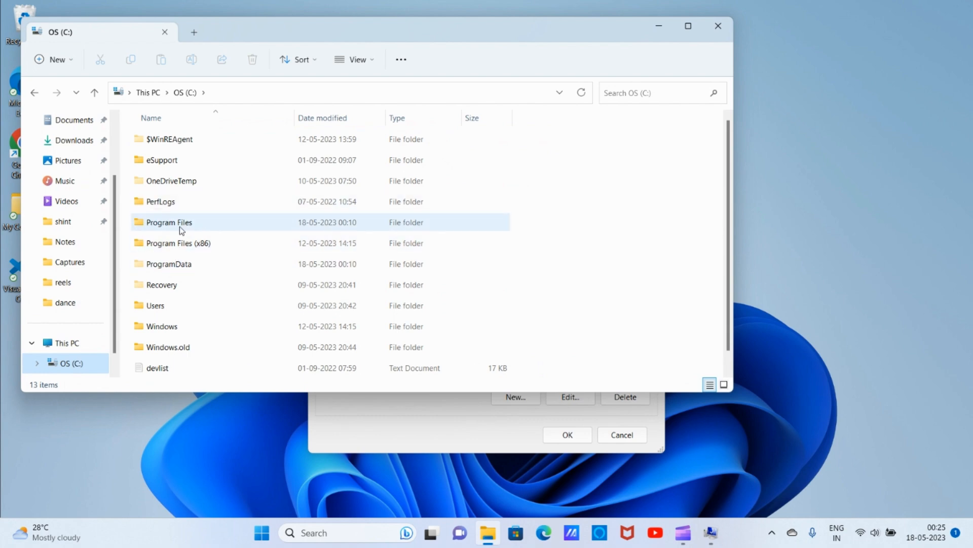
{"action": "double_click", "coordinate": [169, 222]}
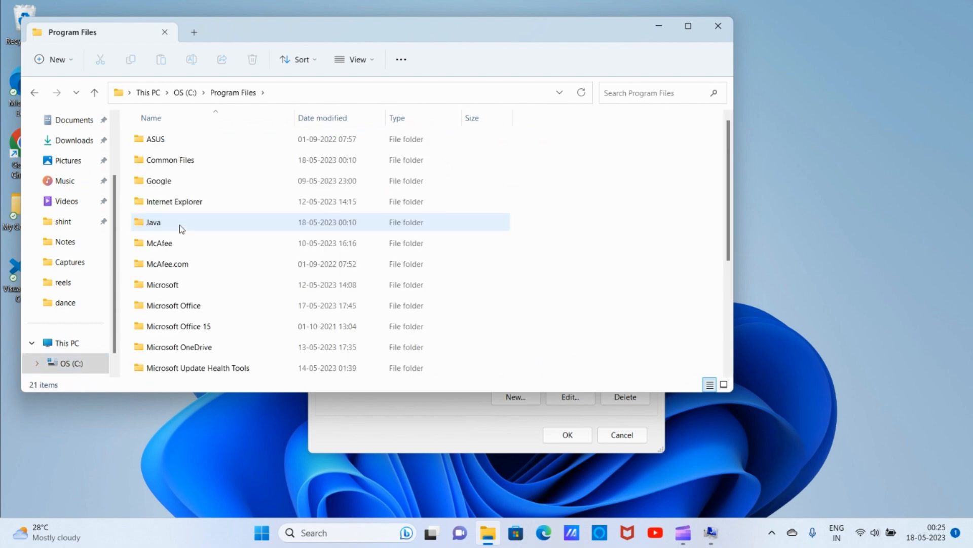
{"action": "double_click", "coordinate": [155, 222]}
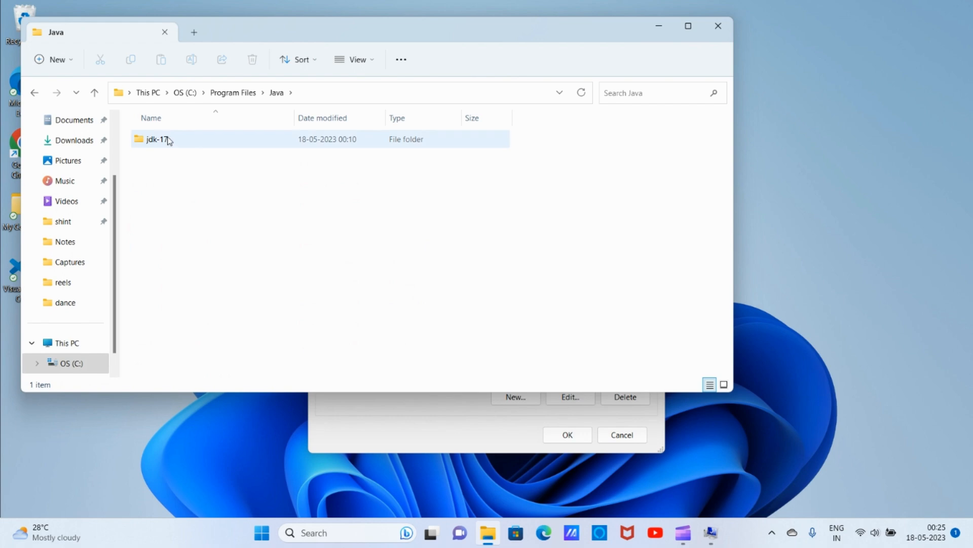
{"action": "double_click", "coordinate": [152, 139]}
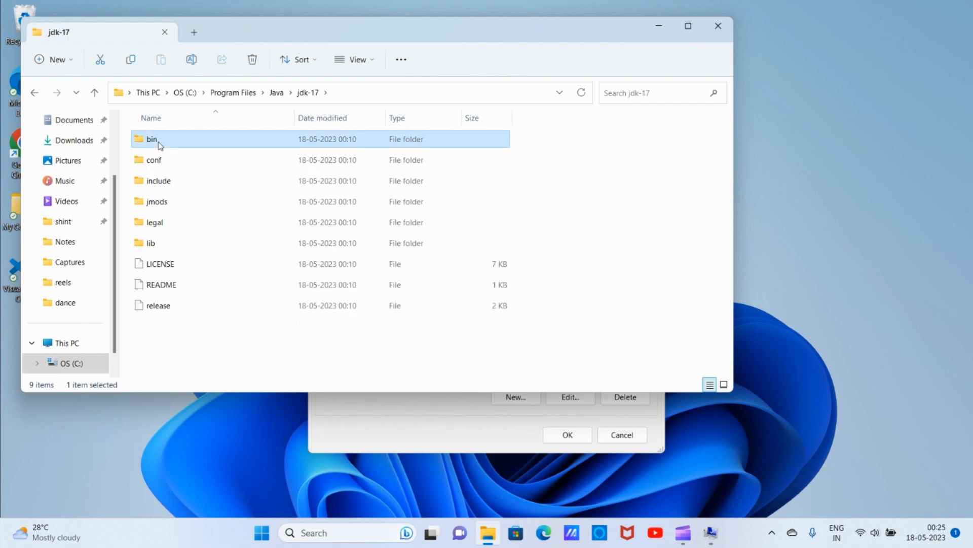
{"action": "double_click", "coordinate": [152, 142]}
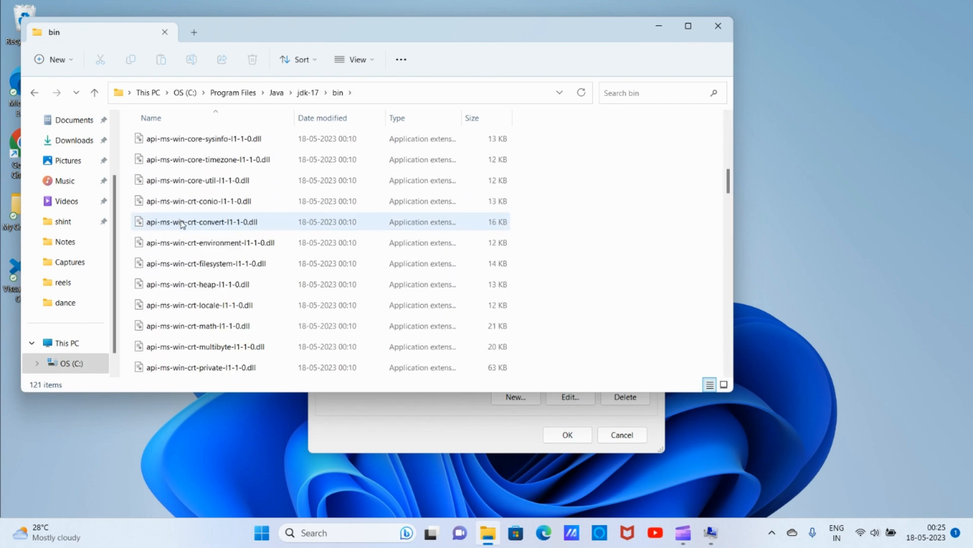
{"action": "scroll", "scroll_direction": "down", "scroll_amount": 3}
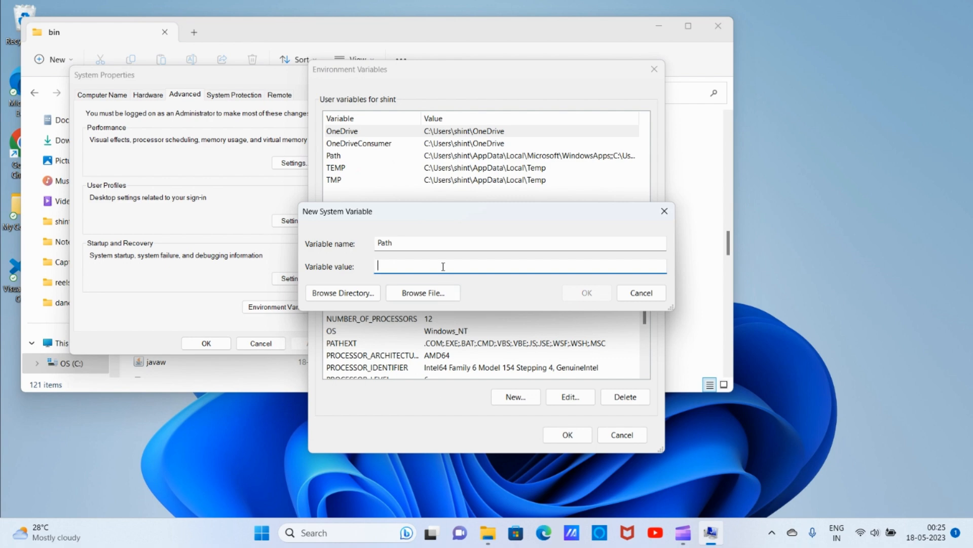
Save the system Path variable with value C:\Program Files\Java\jdk-17\bin, closing all dialogs.
{"action": "type", "text": "C:\\Program Files\\Java\\jdk-17\\bin"}
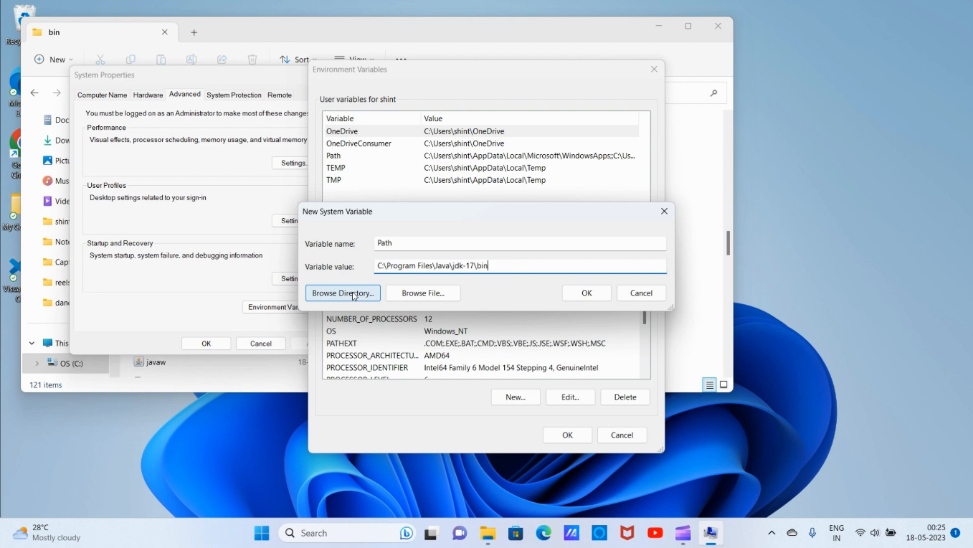
{"action": "left_click", "coordinate": [587, 292]}
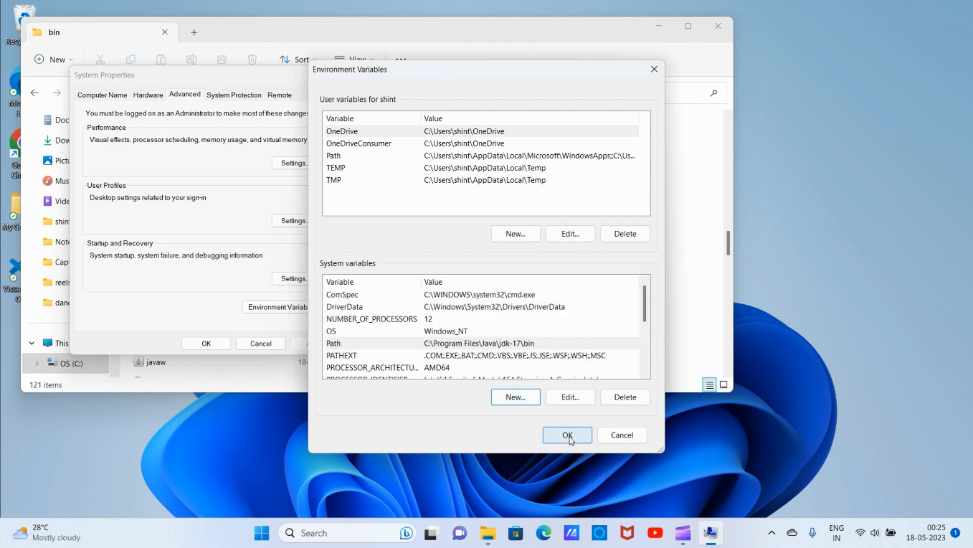
{"action": "left_click", "coordinate": [567, 435]}
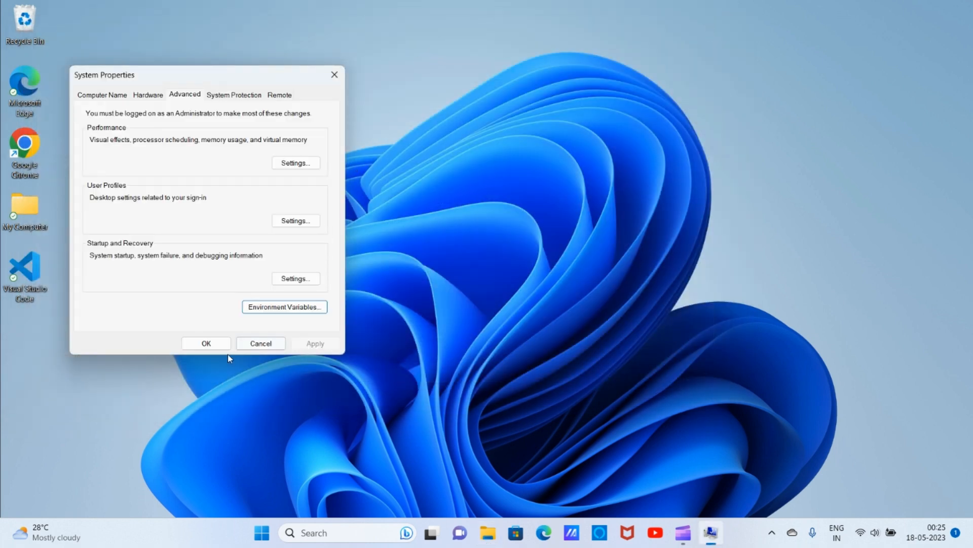
{"action": "left_click", "coordinate": [206, 343]}
{"action": "type", "text": "java --vers"}
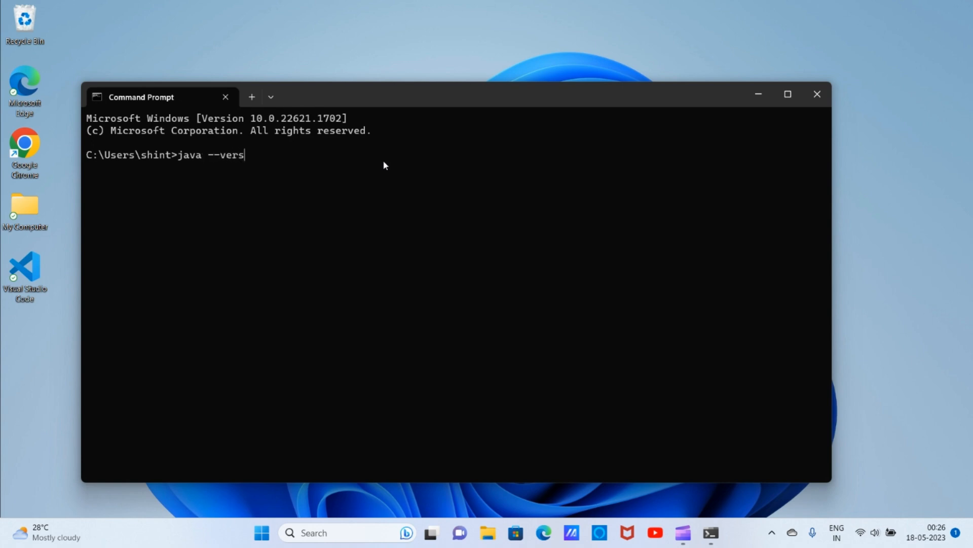
Run java --version and highlight the reported java 17.0.7 LTS output.
{"action": "key", "text": "enter"}
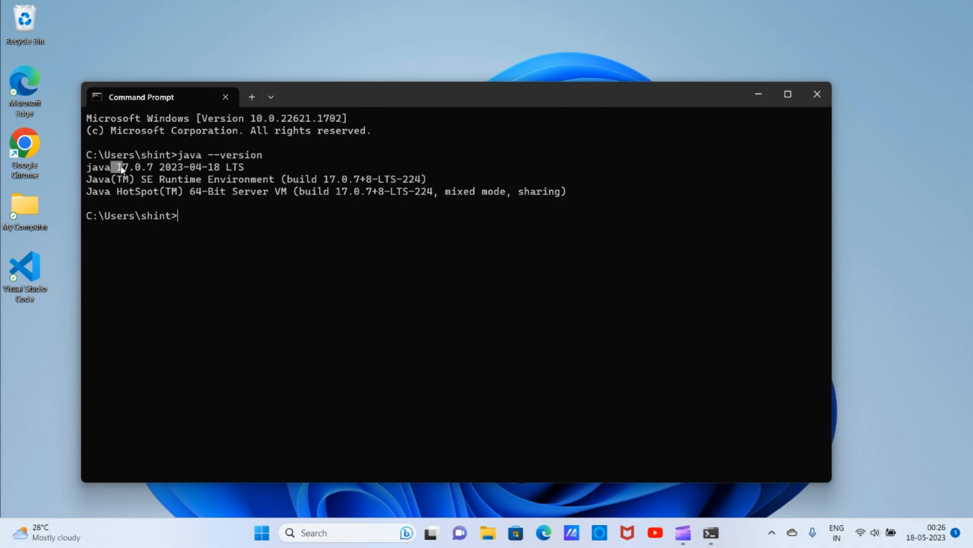
{"action": "left_click_drag", "start_coordinate": [112, 166], "coordinate": [223, 179]}
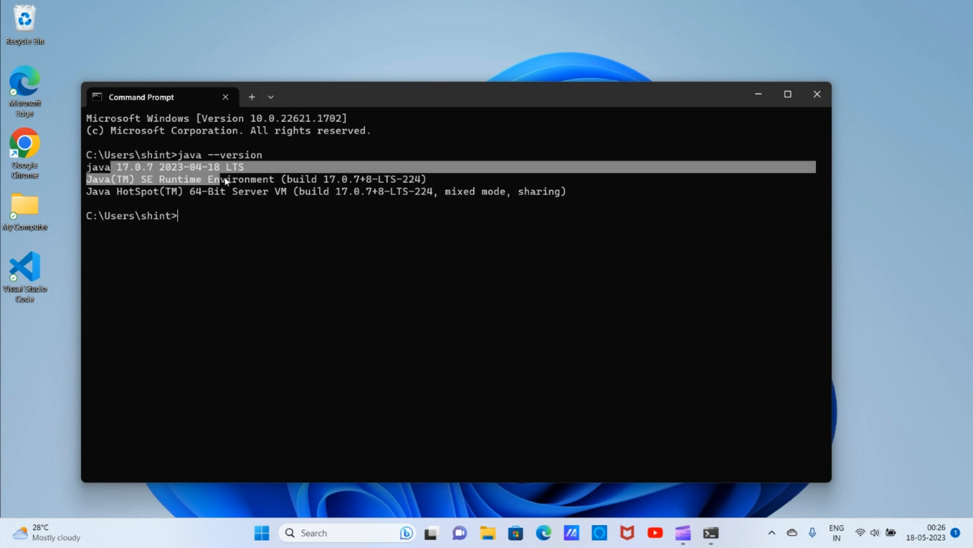